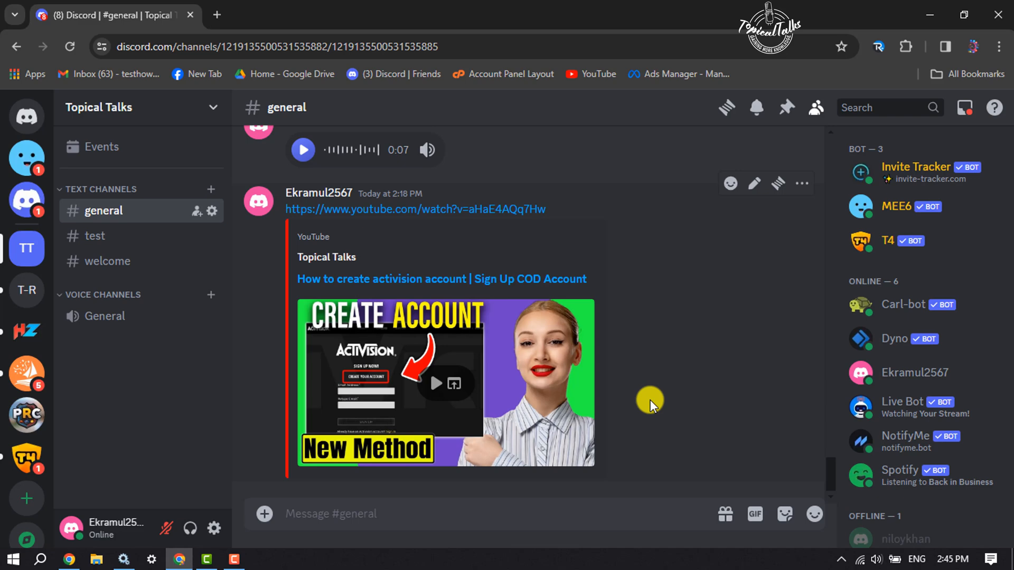
mouse_move(532, 249)
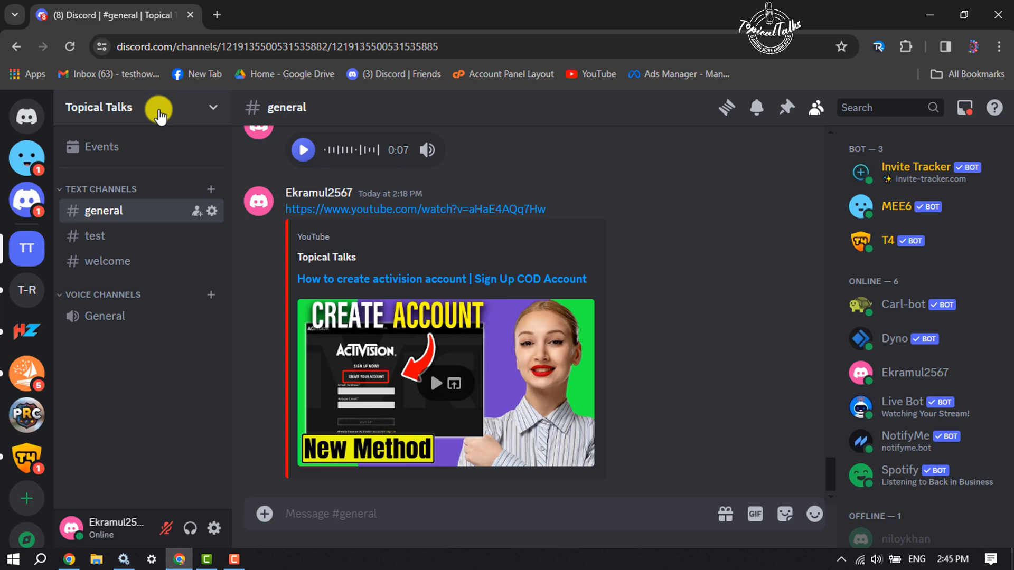
Step: Find the YouTube bot in the App Directory by searching 'youtube' from the Topical Talks server menu
click(159, 108)
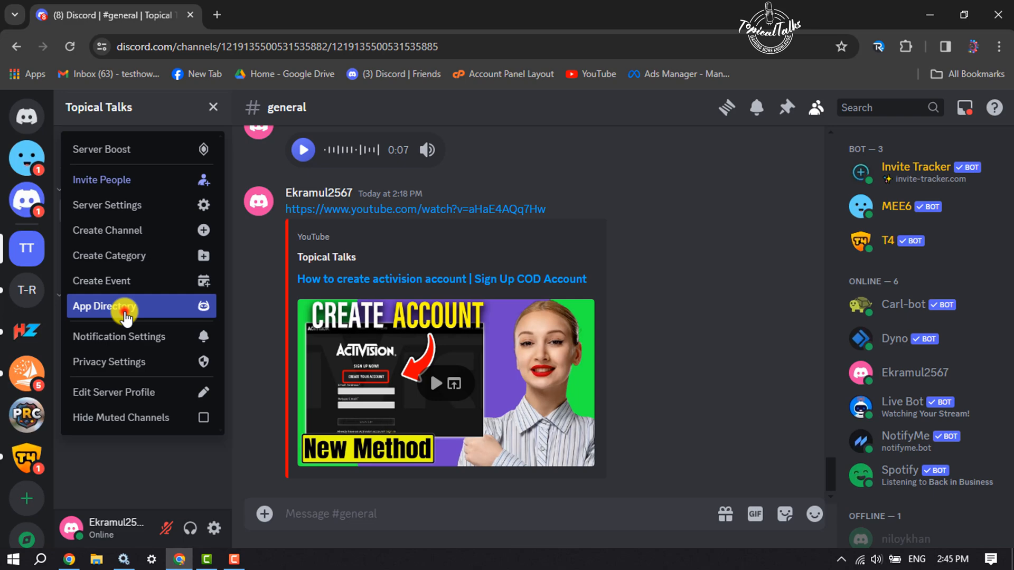
click(104, 306)
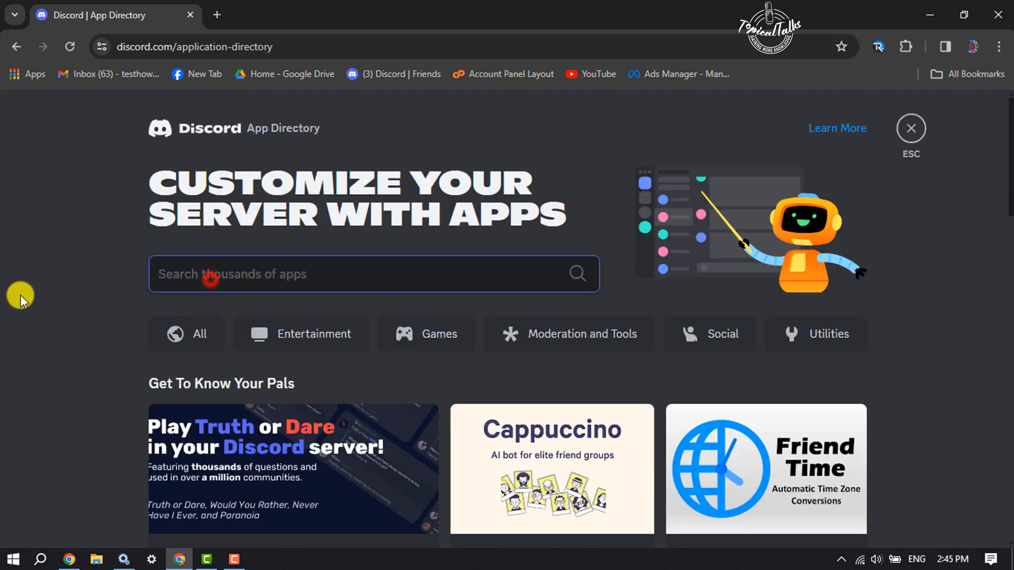
text(youtube)
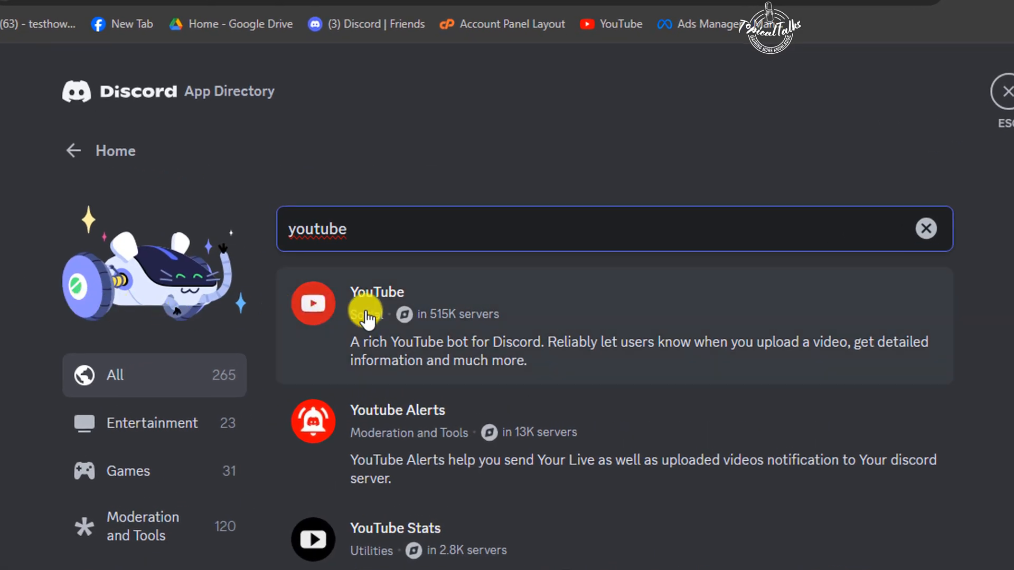
click(377, 302)
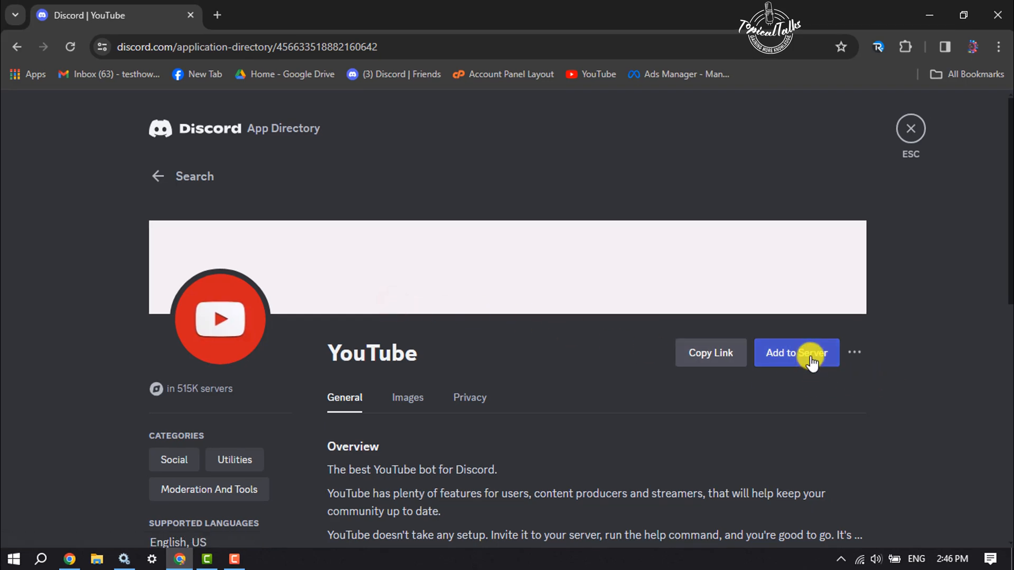
Step: Add the YouTube bot to the Topical Talks server and authorize its requested permissions
click(796, 353)
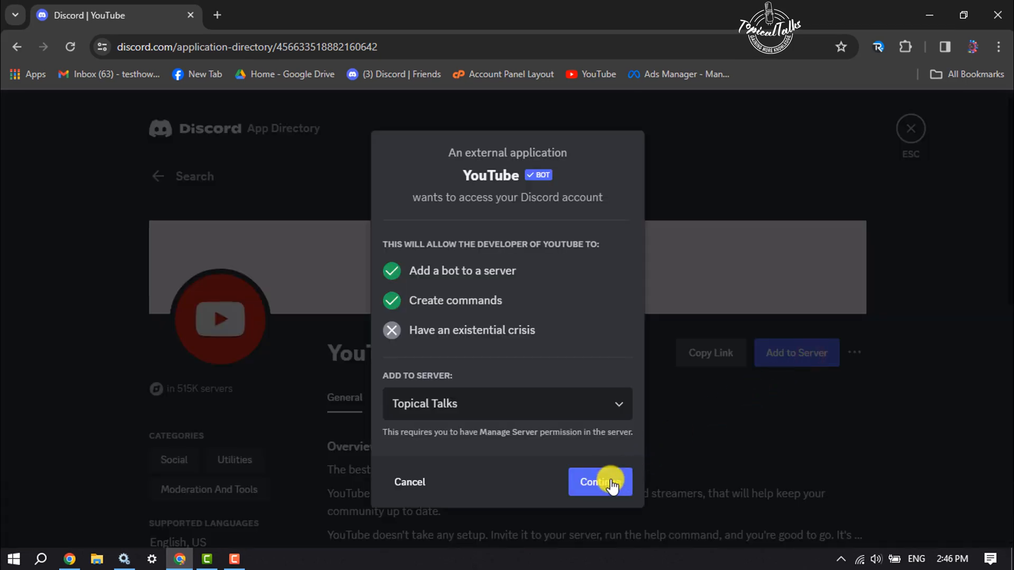
click(595, 481)
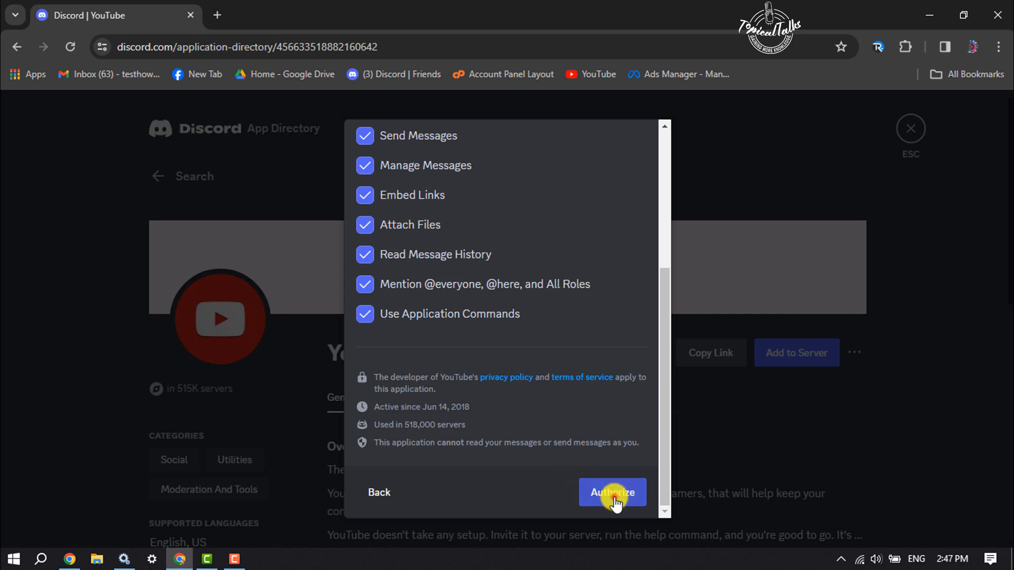
click(611, 492)
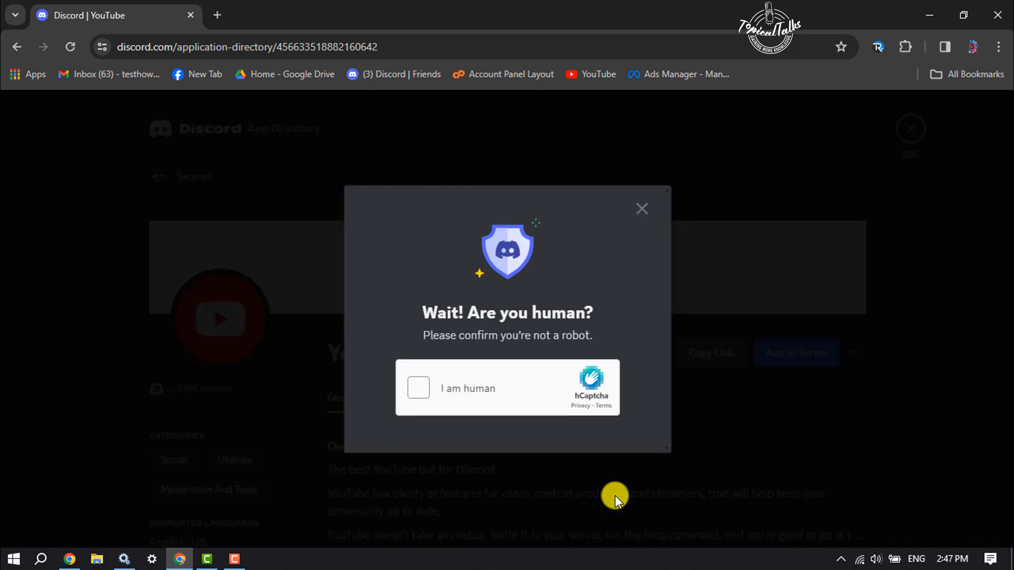
Step: Complete the hCaptcha human verification so the bot joins the server
click(418, 387)
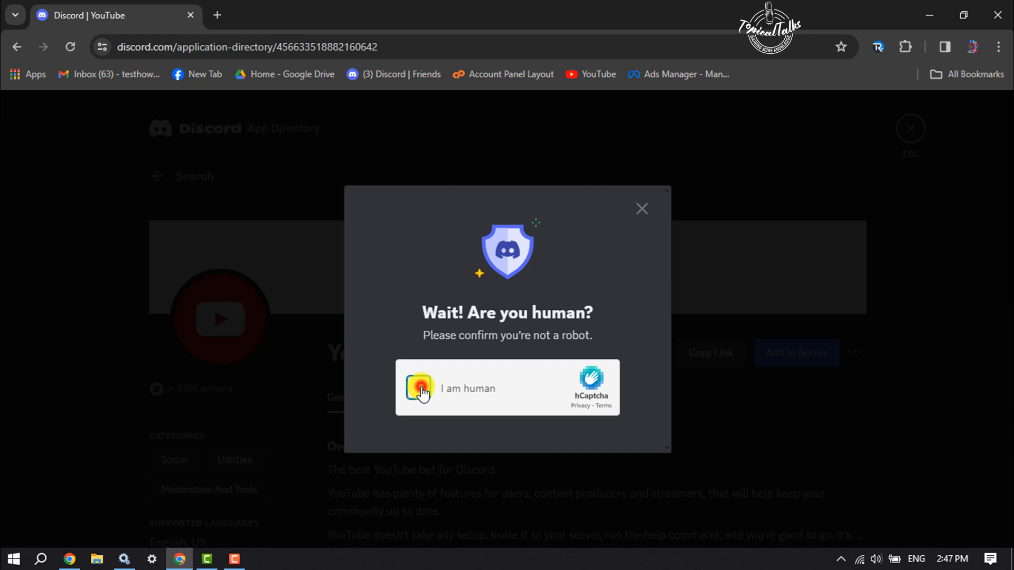
click(419, 388)
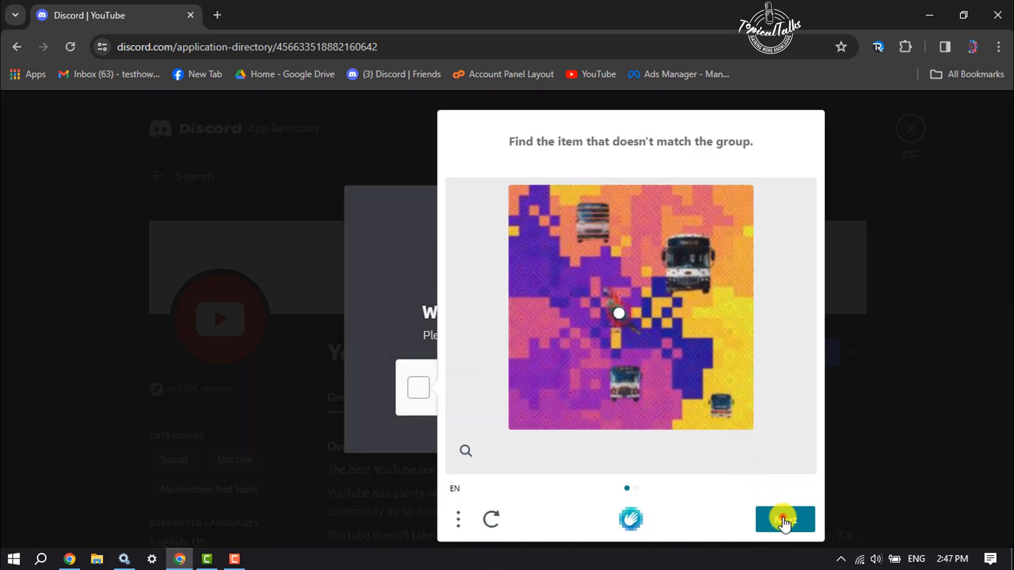
click(785, 520)
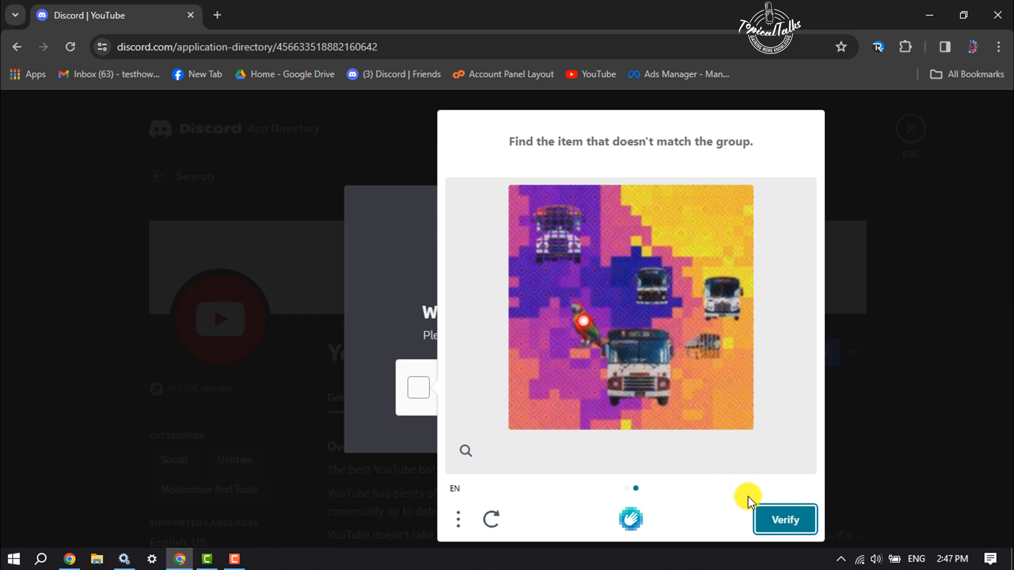
click(784, 519)
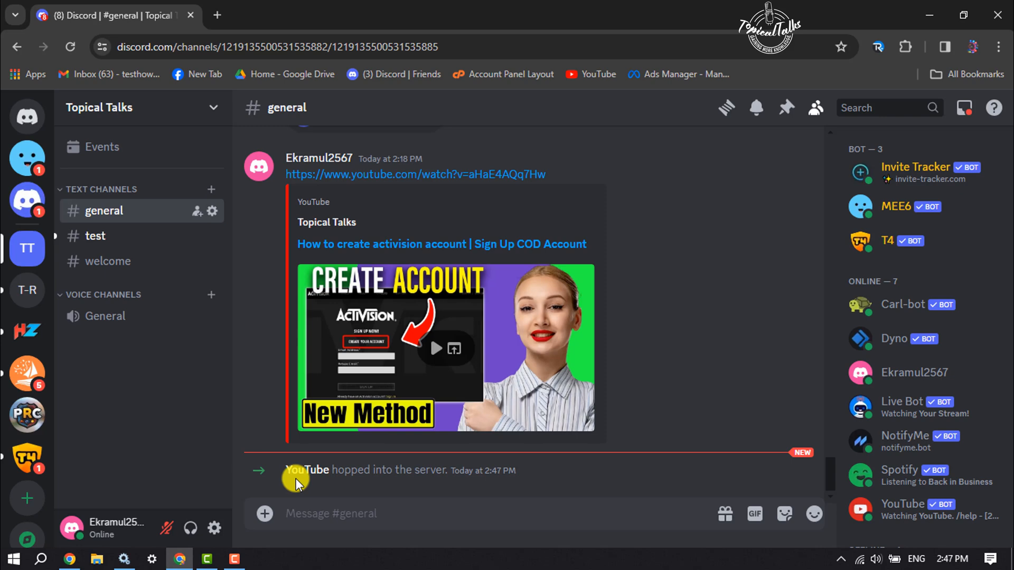
mouse_move(611, 451)
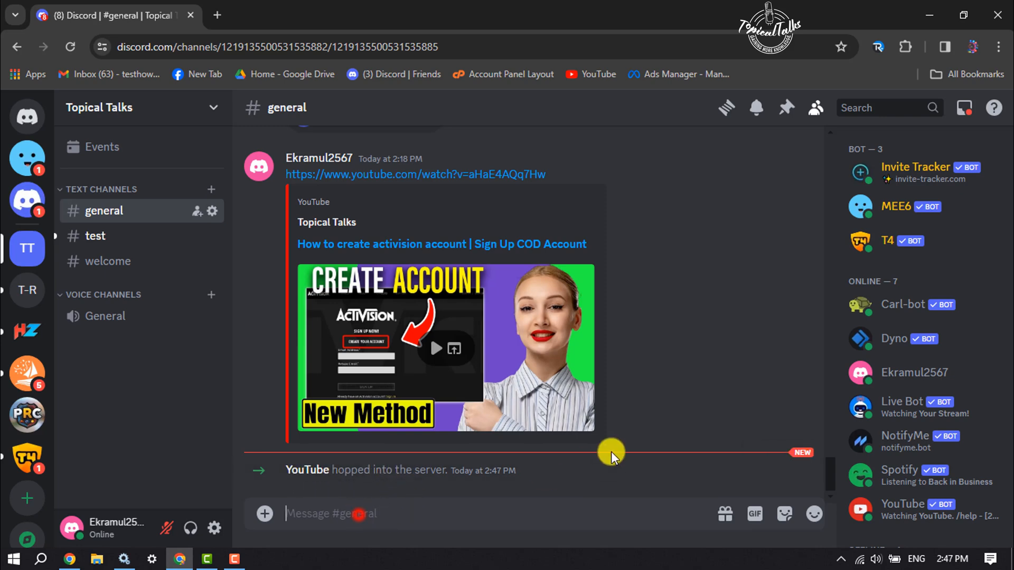
Step: Send the YouTube bot's /help command in #general and view its Notifier commands page
text(/)
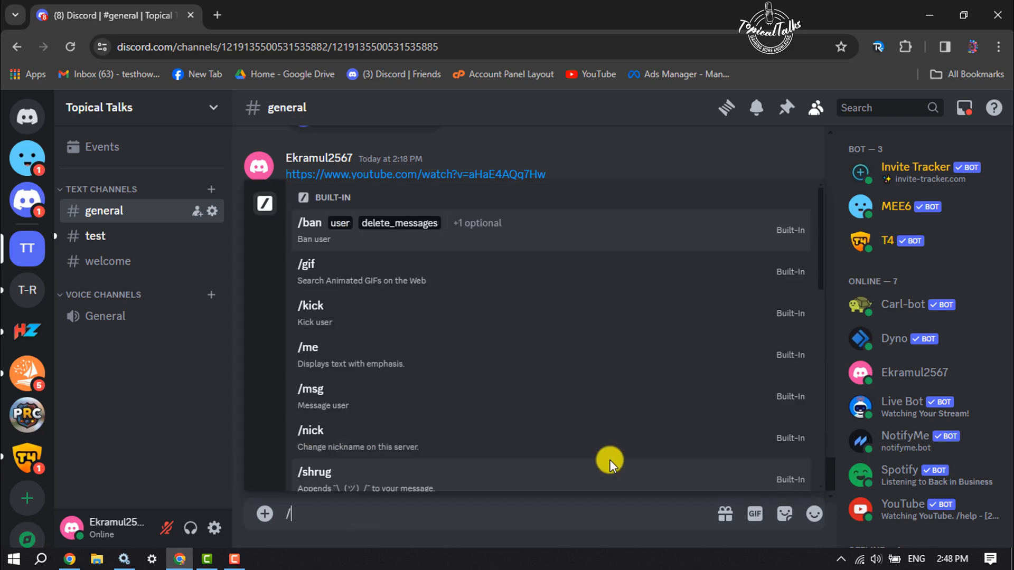
text(help)
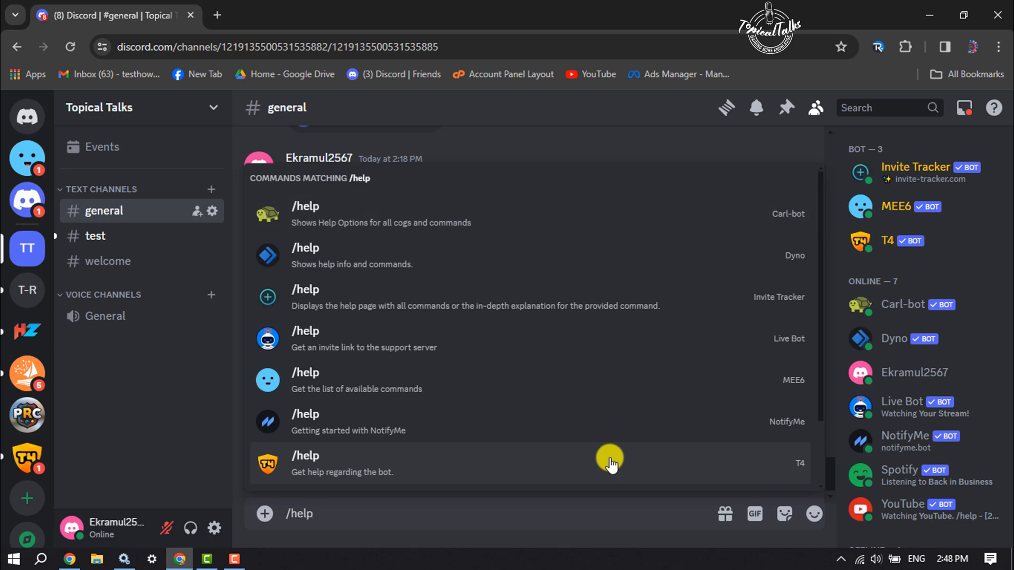
scroll(down, 3)
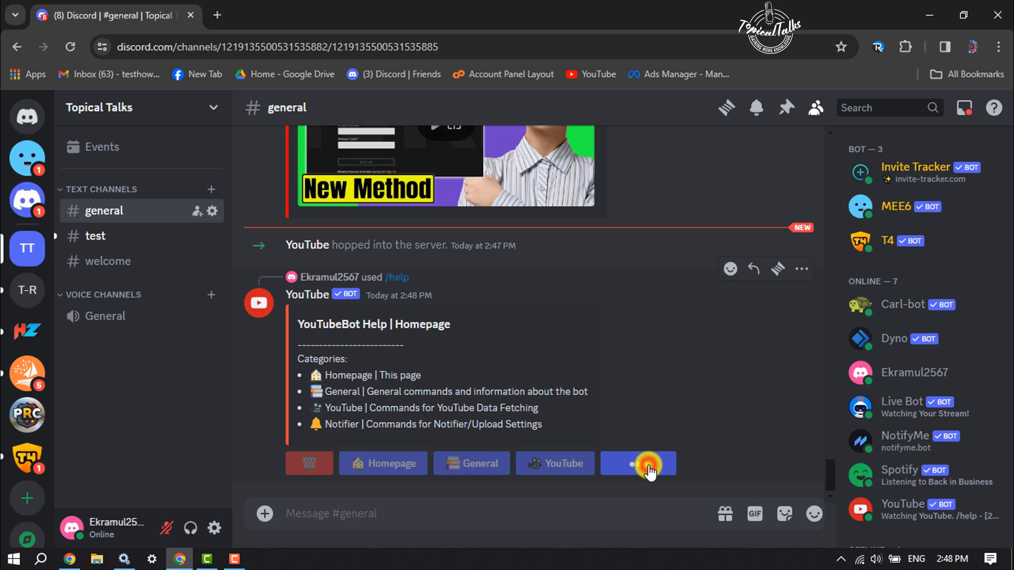
click(638, 464)
text(/)
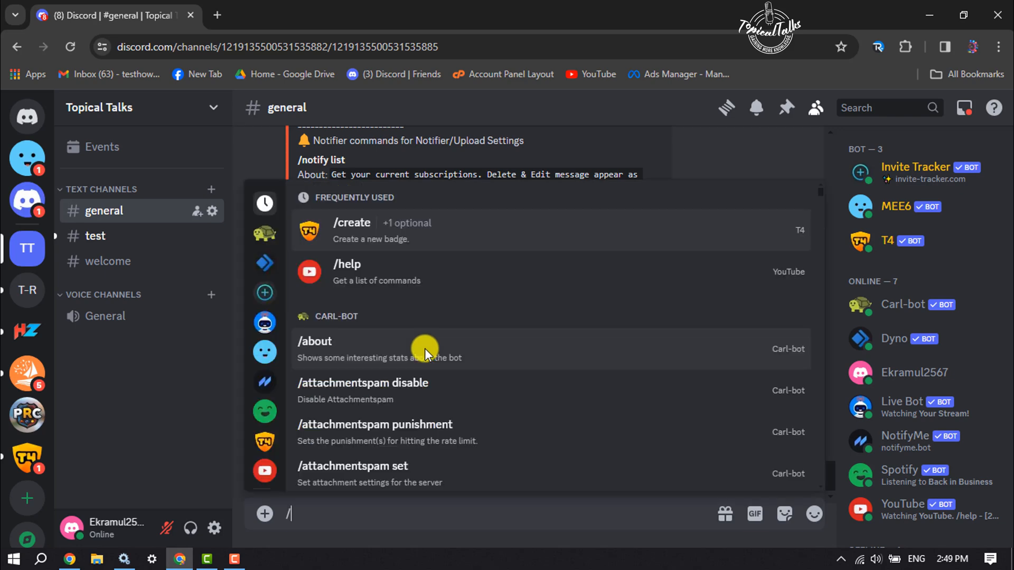
mouse_move(264, 470)
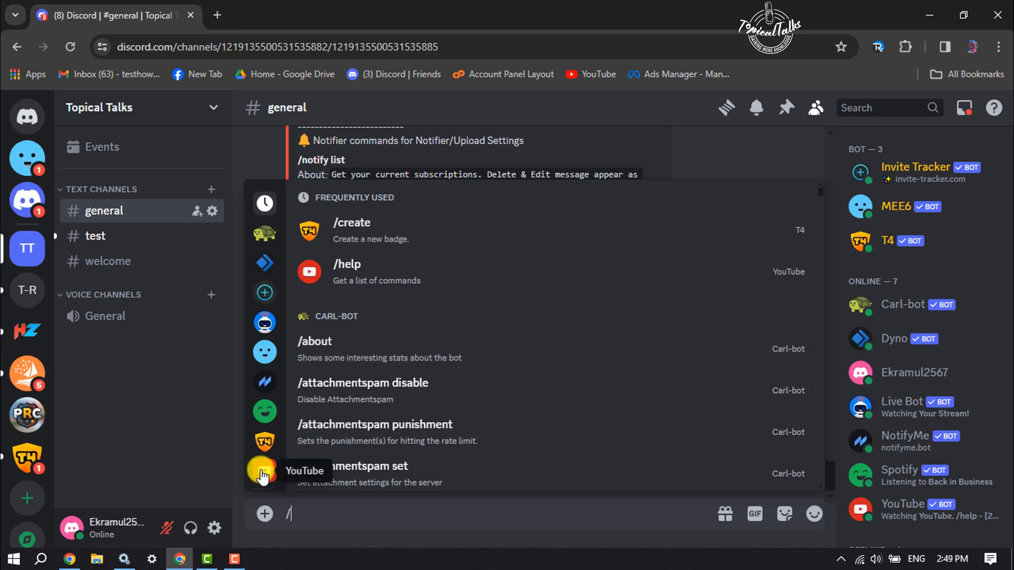
Step: Send the YouTube bot's /notify add command with #test as the discord_channel target
click(264, 471)
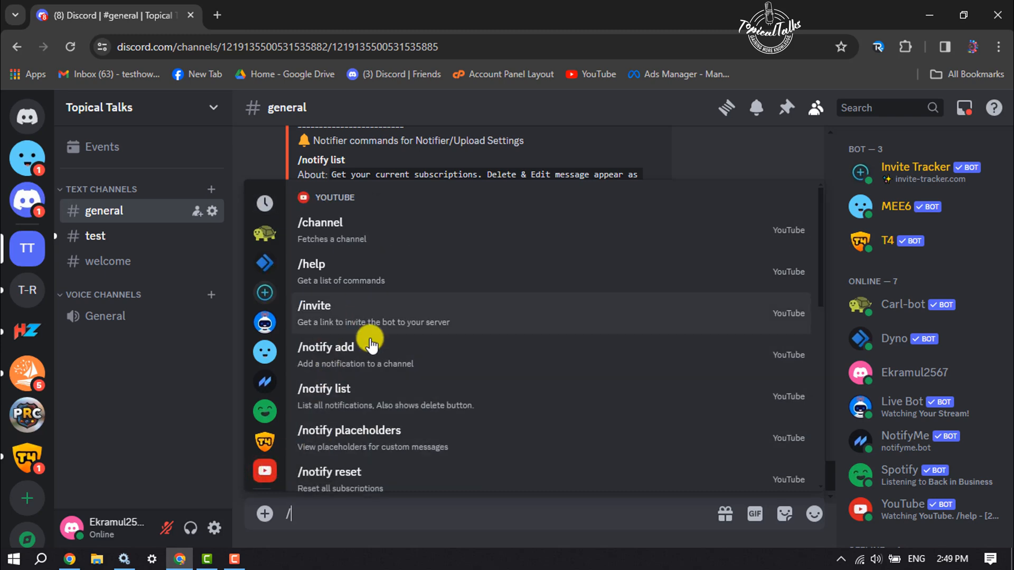
click(325, 348)
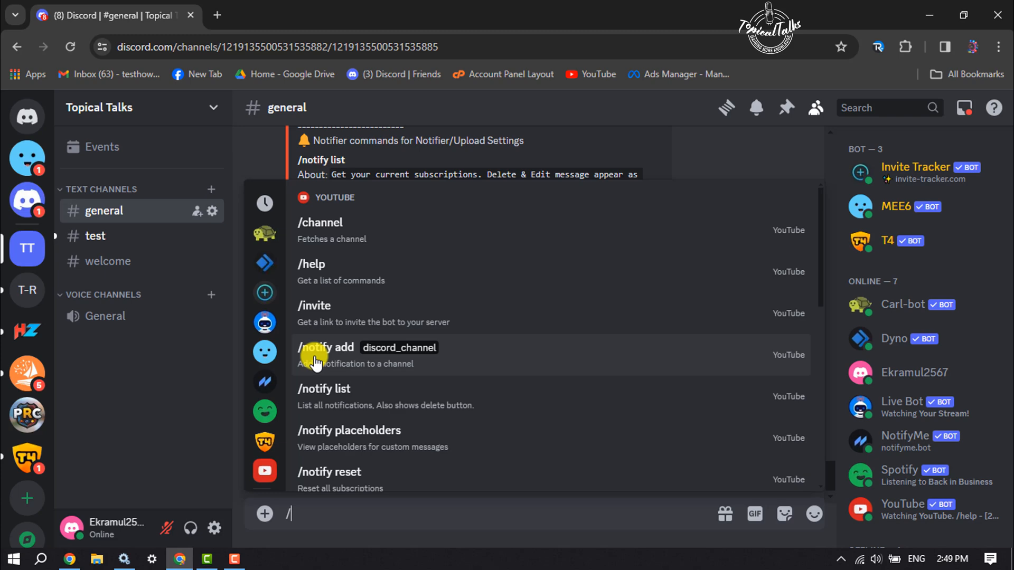
click(325, 348)
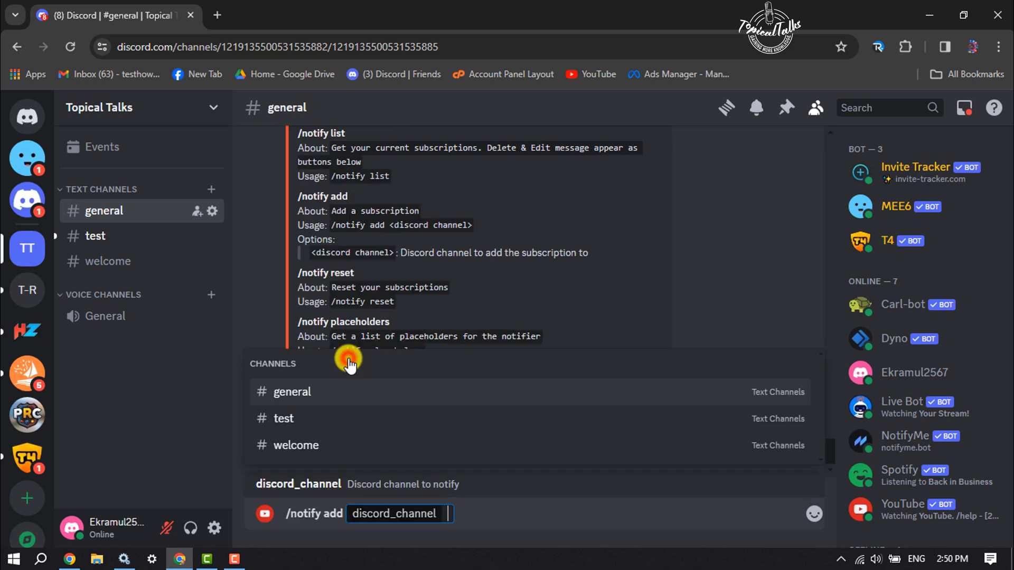
mouse_move(505, 511)
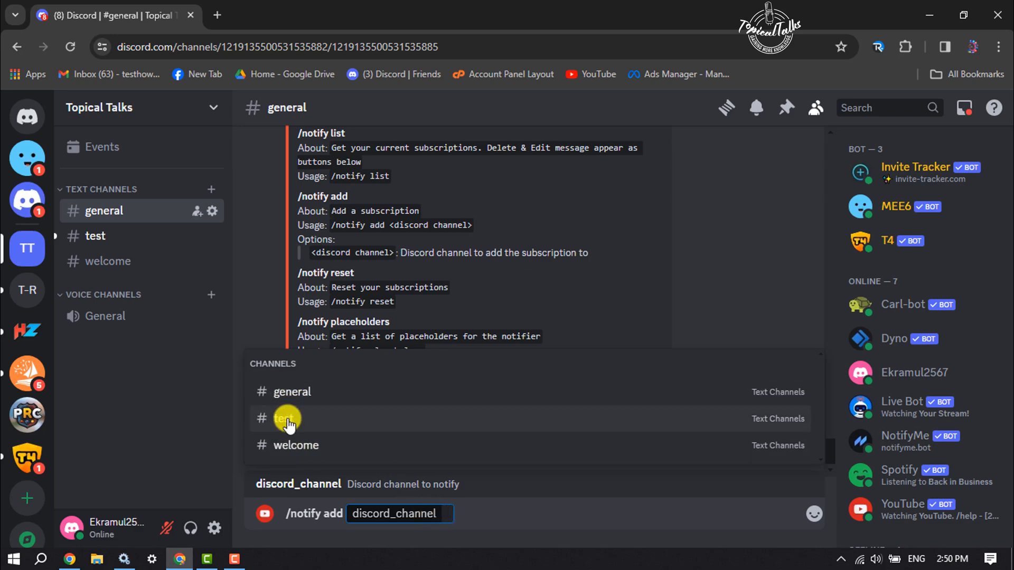
click(287, 418)
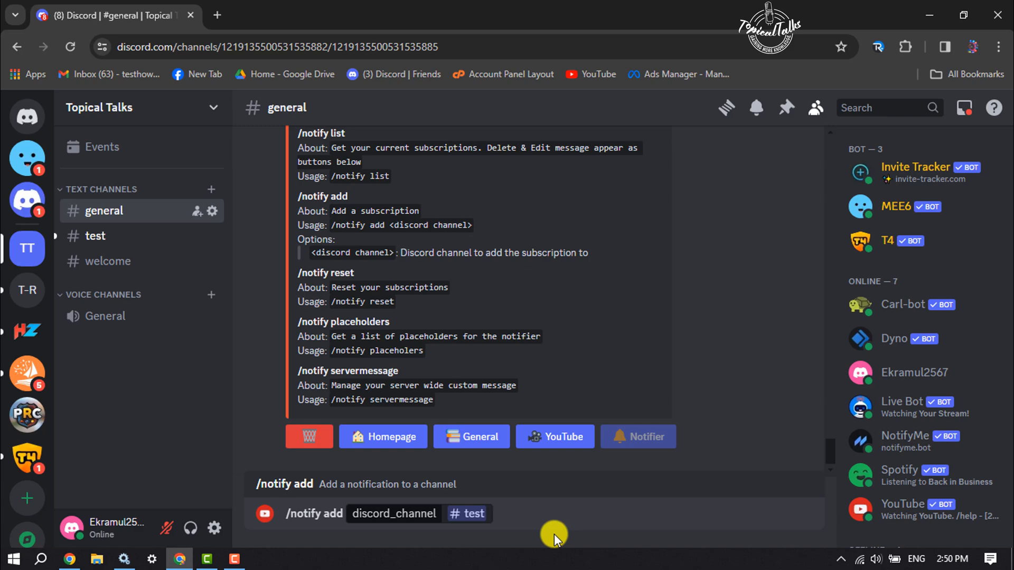
text(topic)
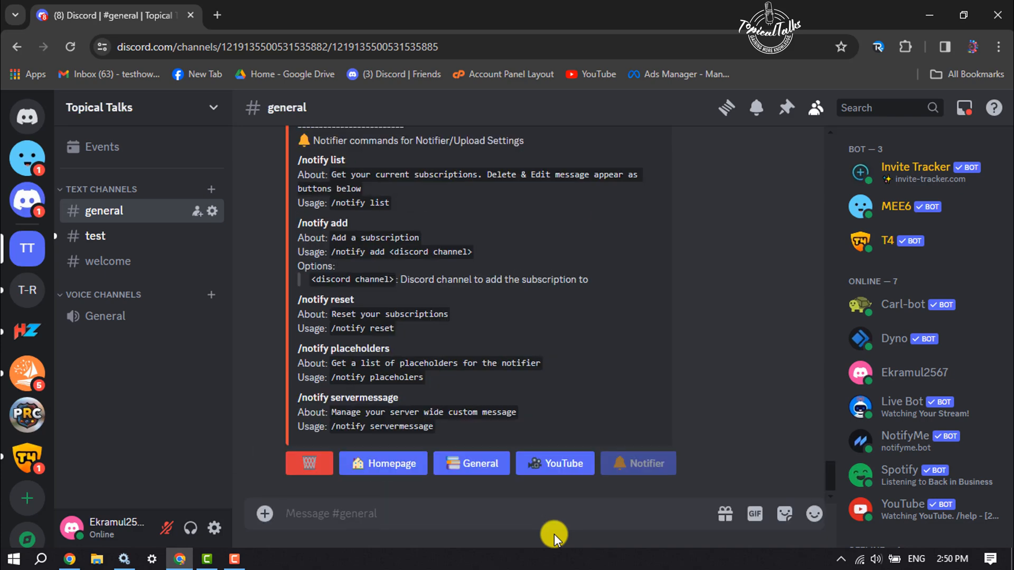
Step: Focus the YouTube Channel Name field in the Add notifier to #test form, then go to YouTube
click(637, 463)
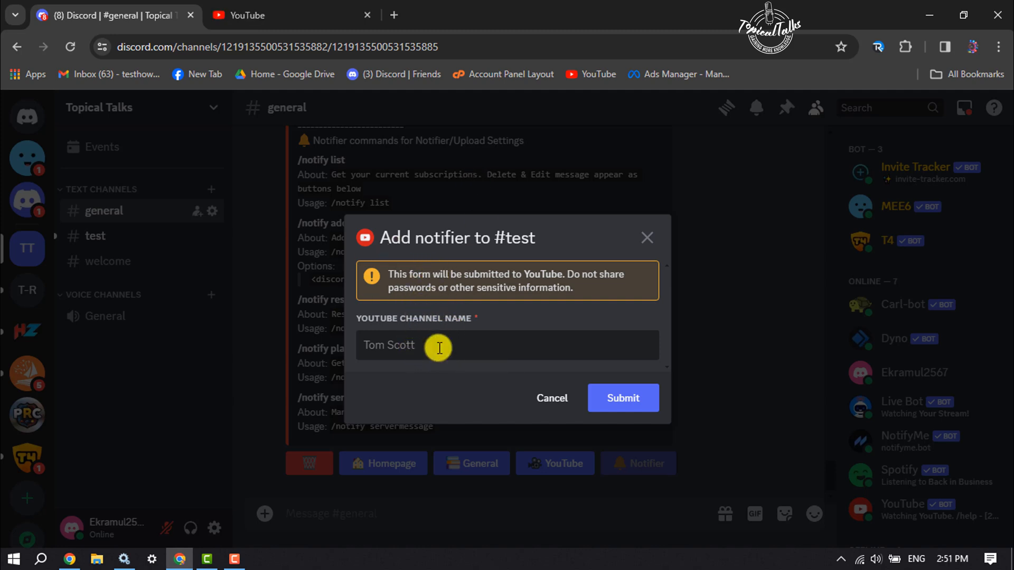
click(622, 398)
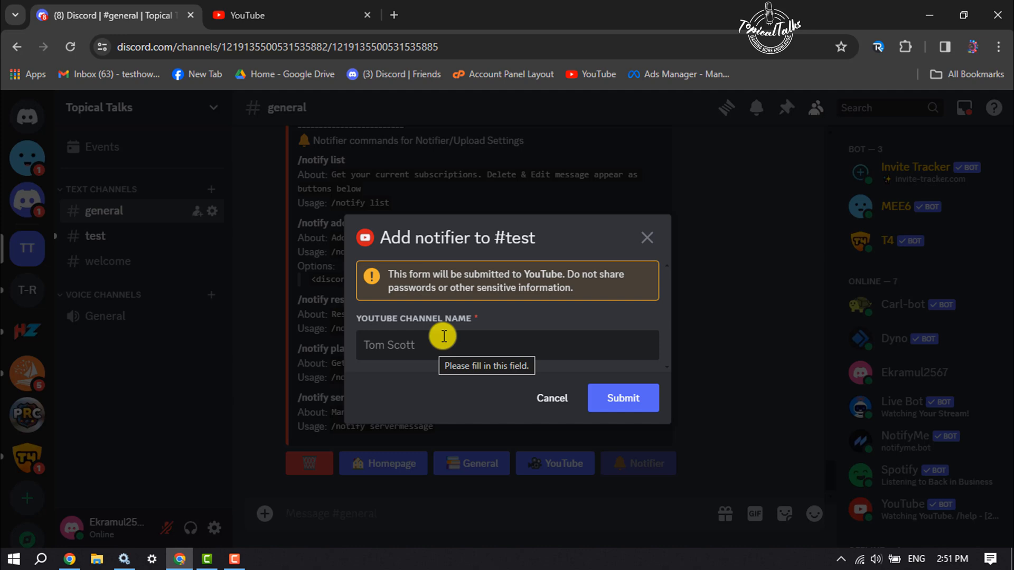
mouse_move(448, 364)
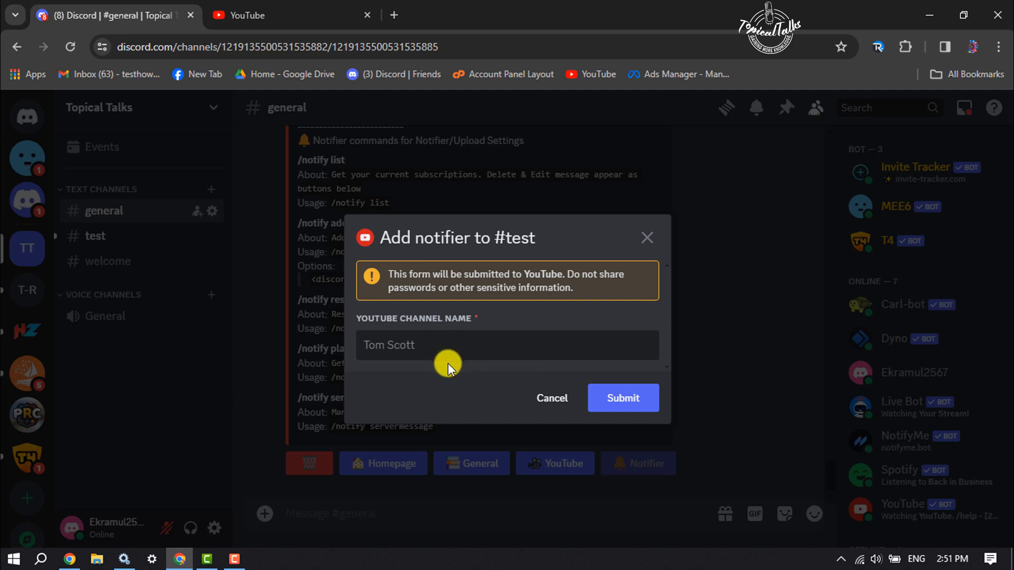
click(622, 398)
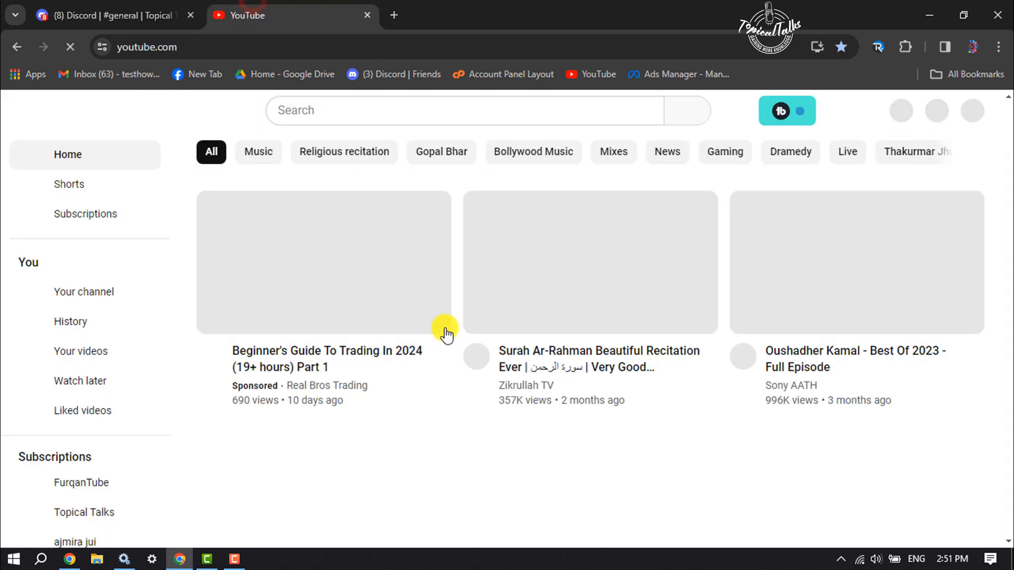
mouse_move(436, 115)
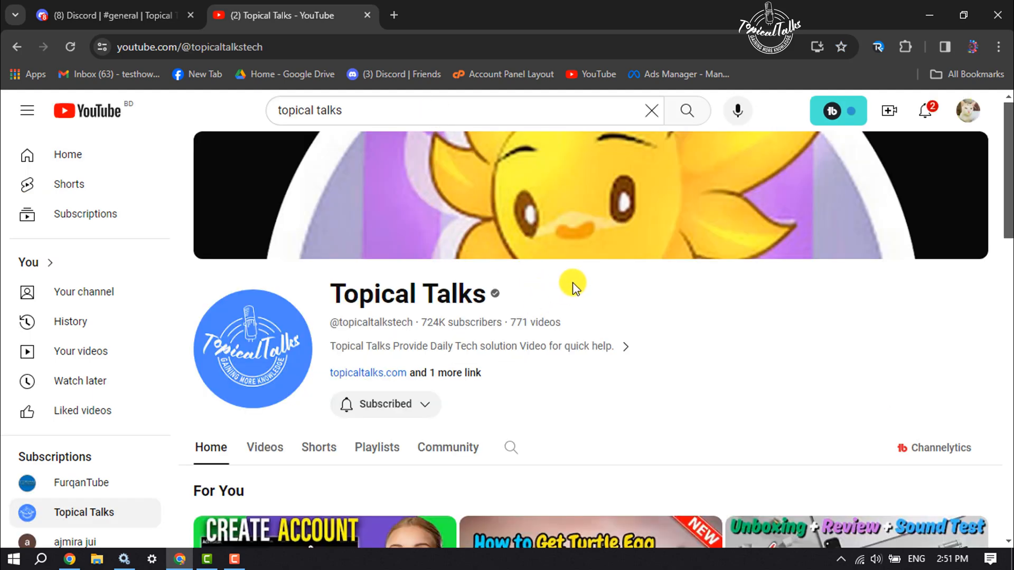
mouse_move(197, 64)
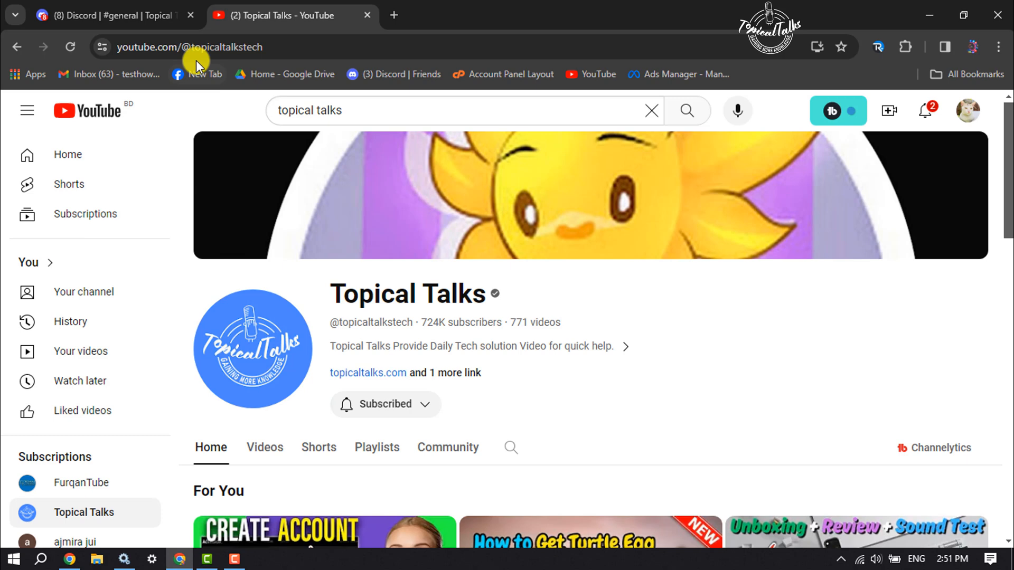
Step: Copy the topicaltalkstech handle from the channel's address and submit it in the notifier form
double_click(279, 47)
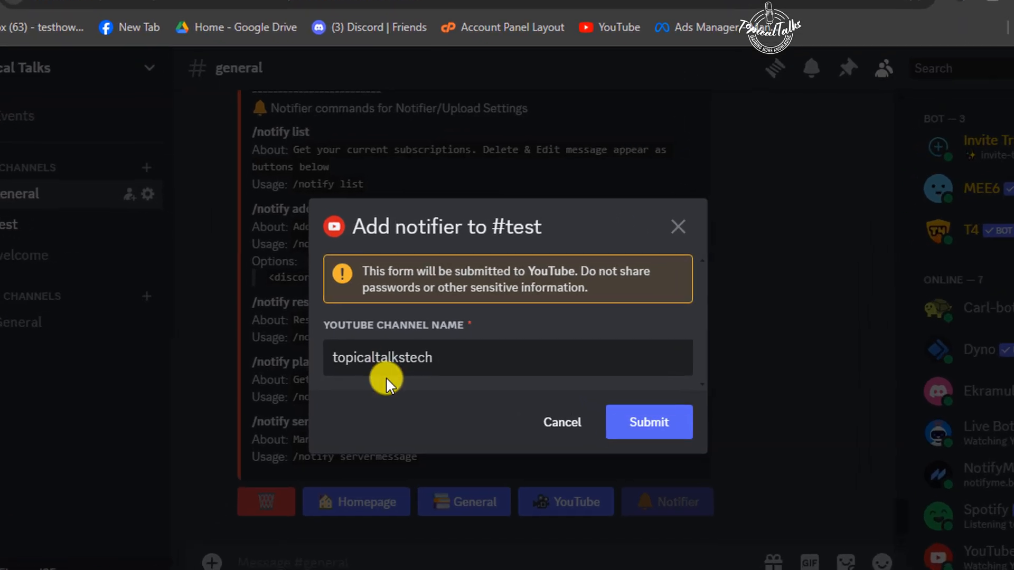
click(647, 422)
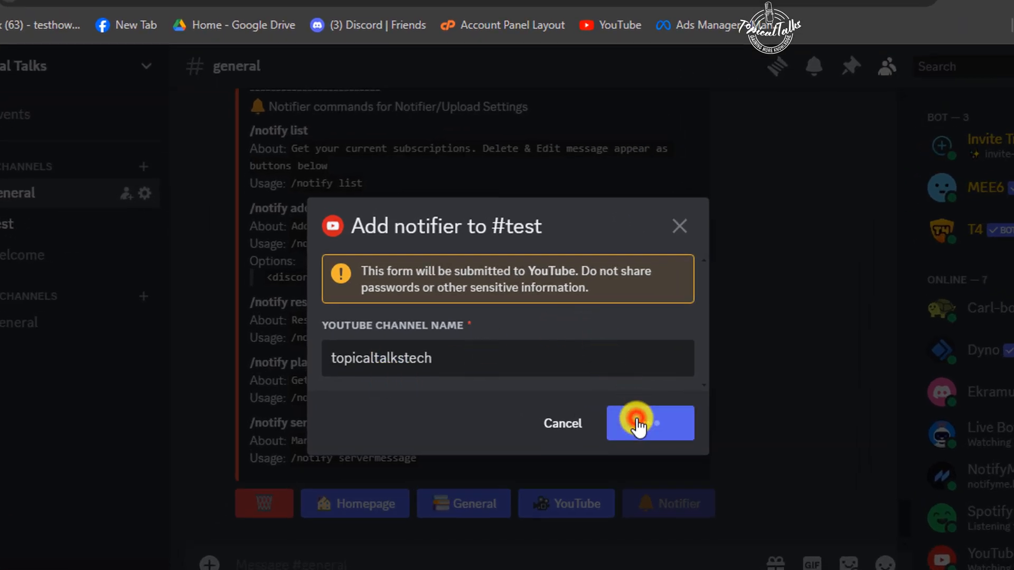
click(649, 422)
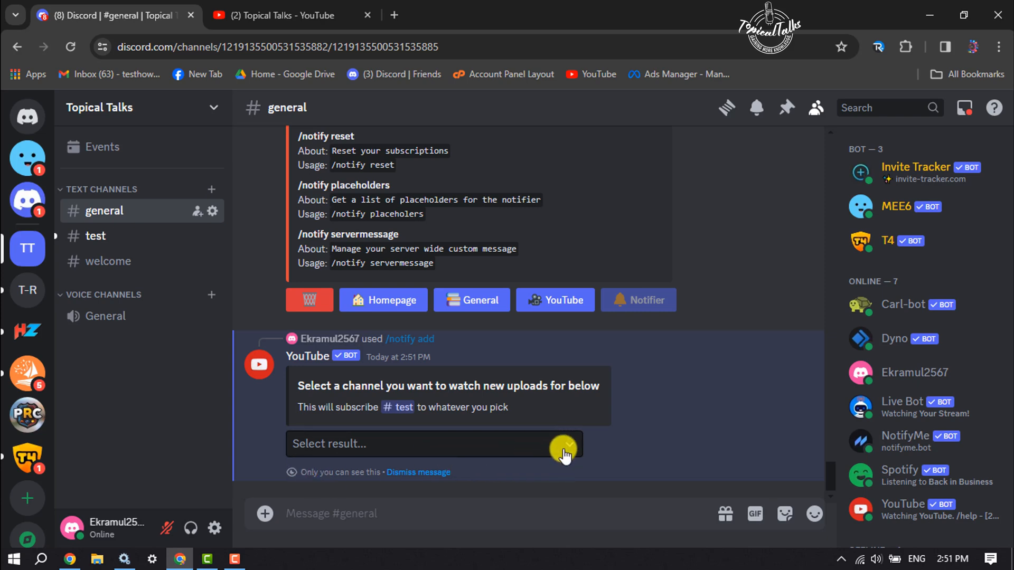
Step: Select Topical Talks as the channel #test listens to, then go to #test
click(433, 443)
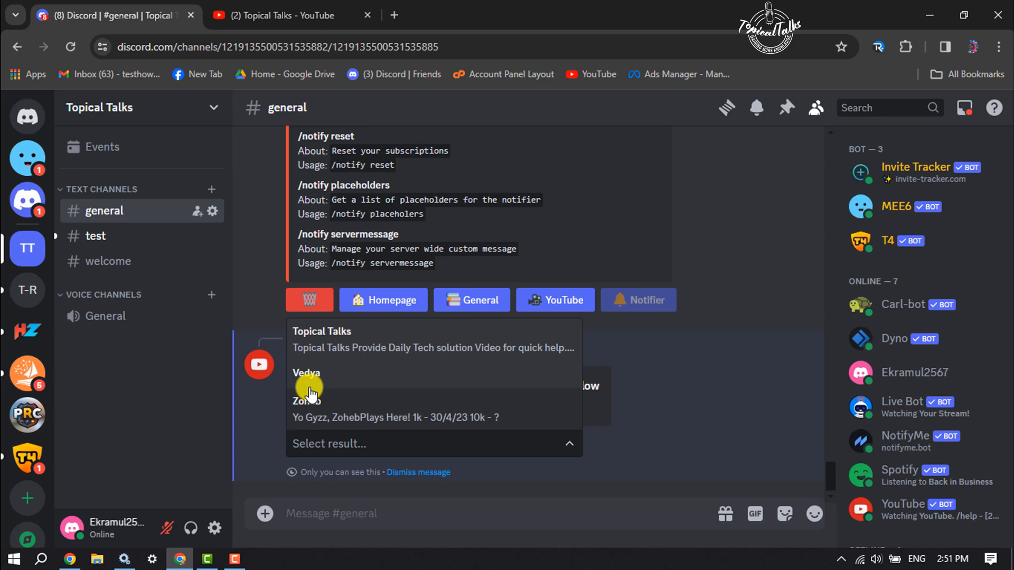
mouse_move(327, 348)
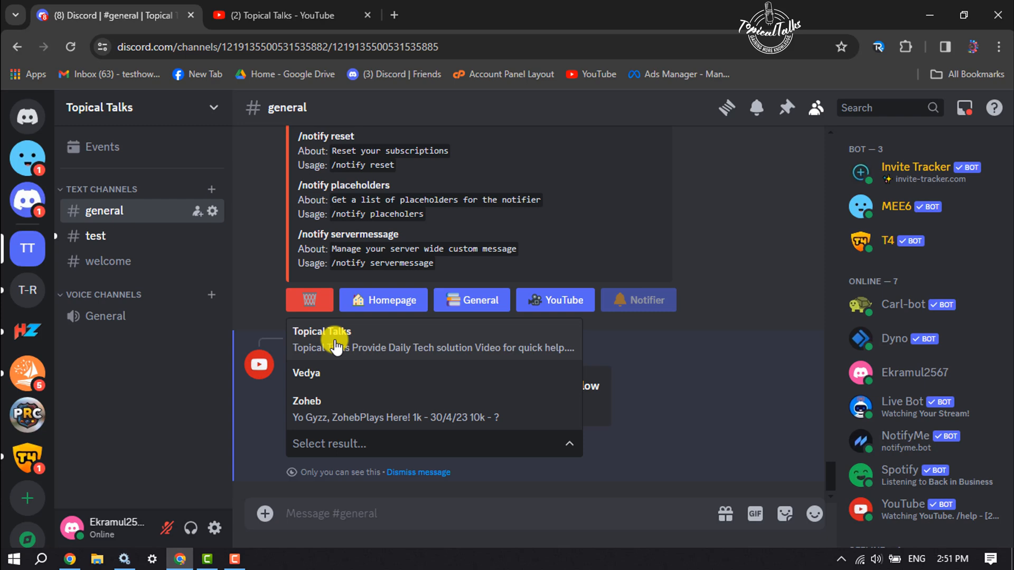
click(321, 331)
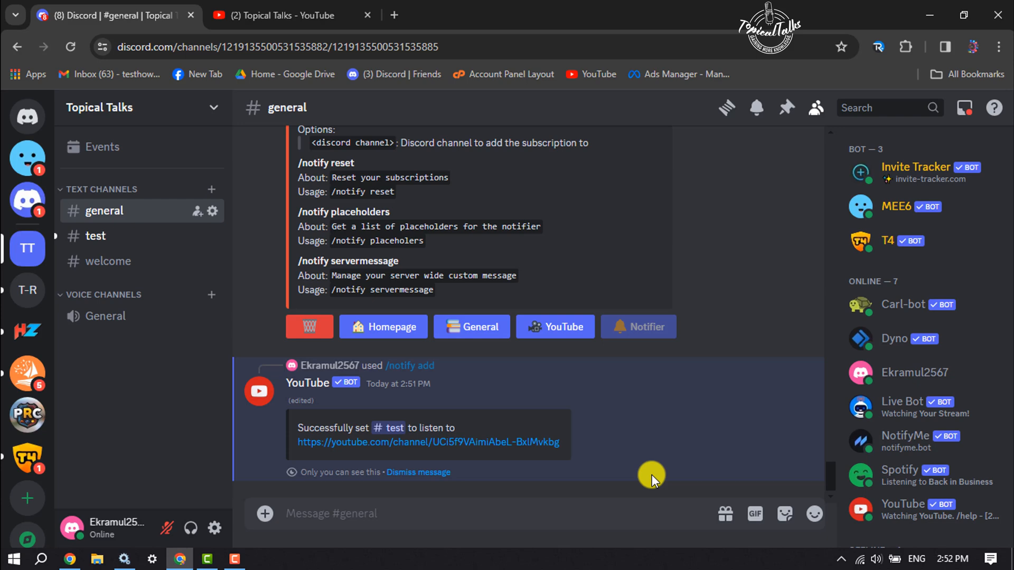
click(95, 235)
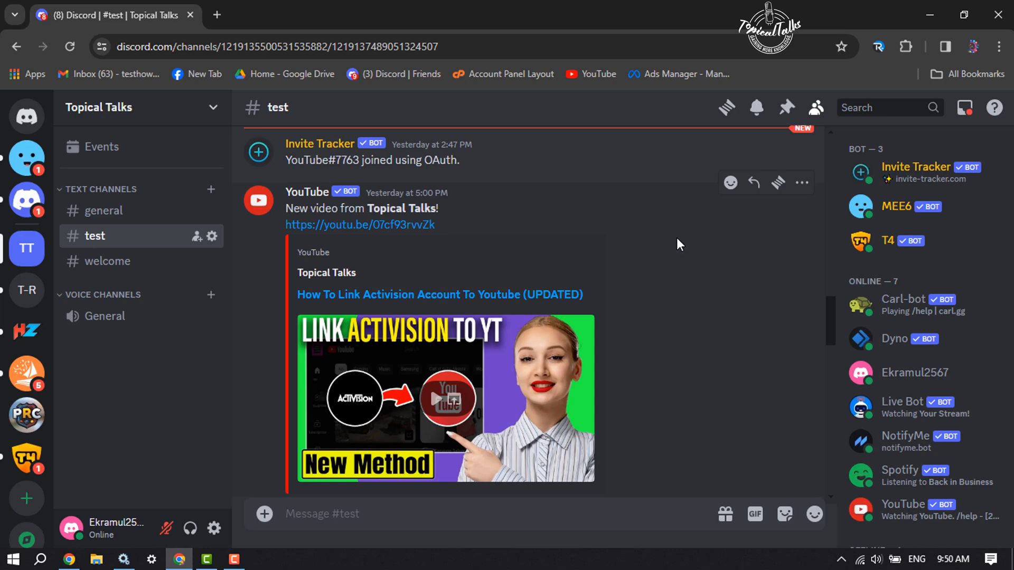
mouse_move(486, 331)
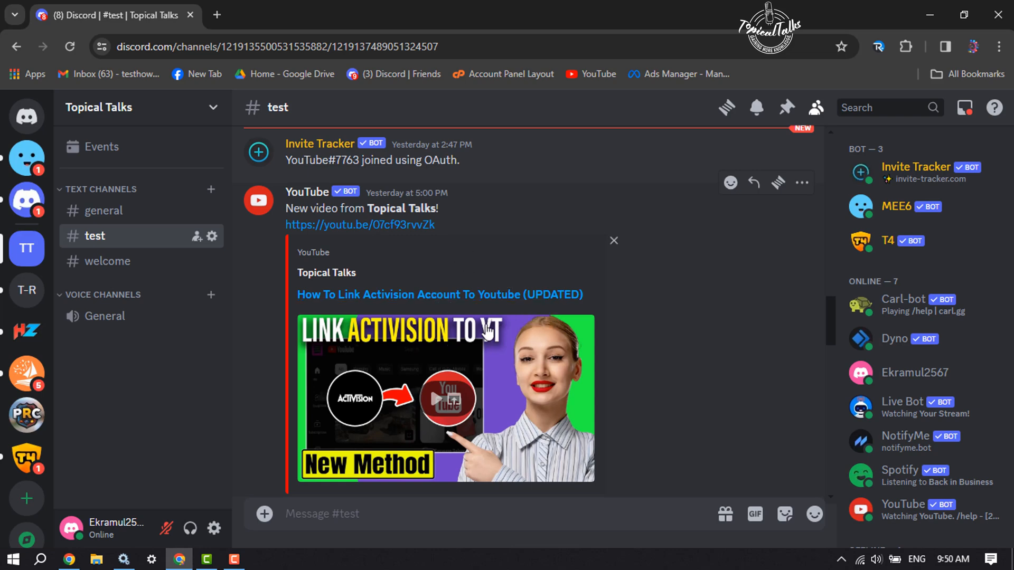
Step: Scroll through #test to see the YouTube bot's Topical Talks new-video alerts
scroll(down, 3)
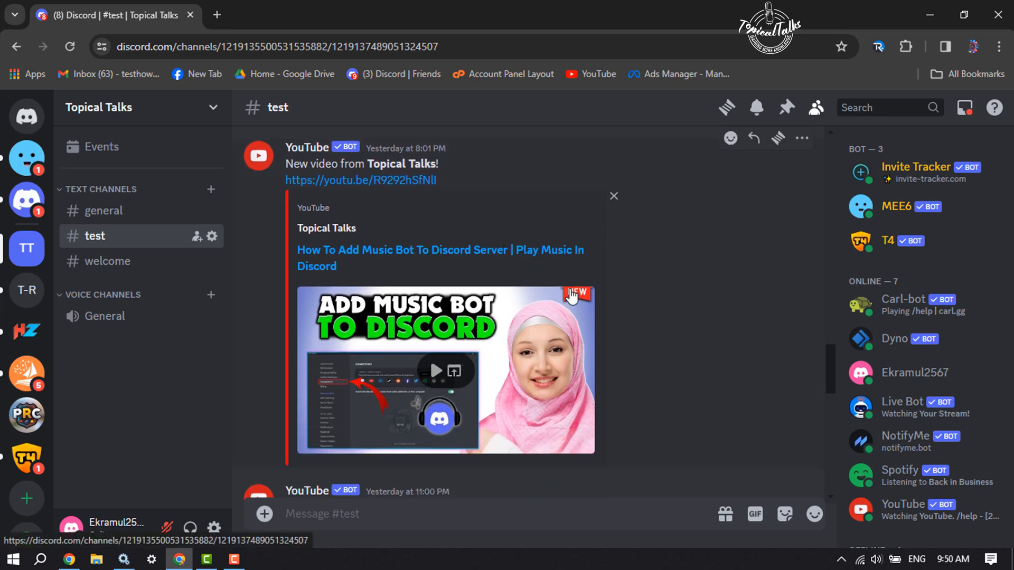
scroll(down, 3)
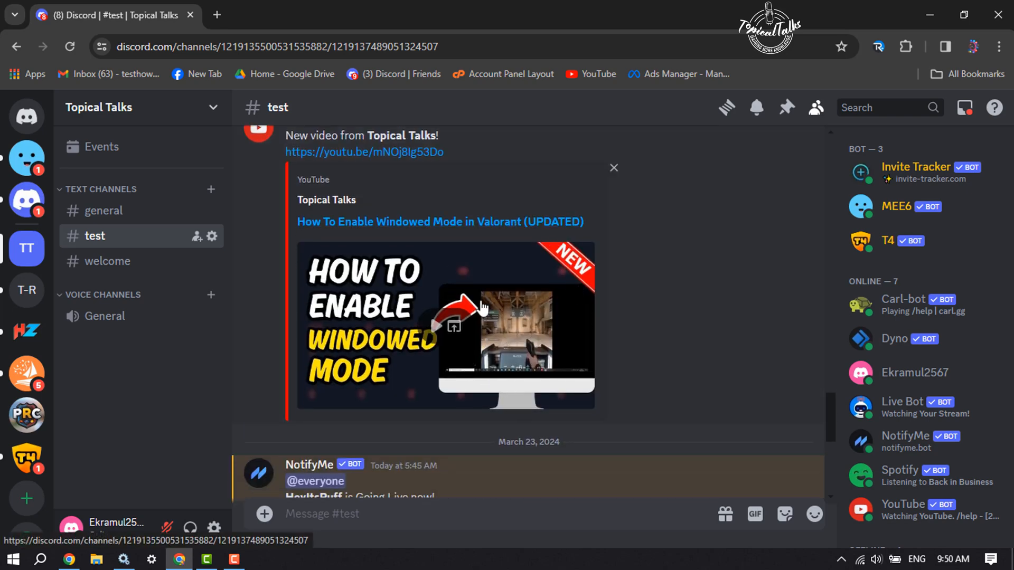
mouse_move(511, 323)
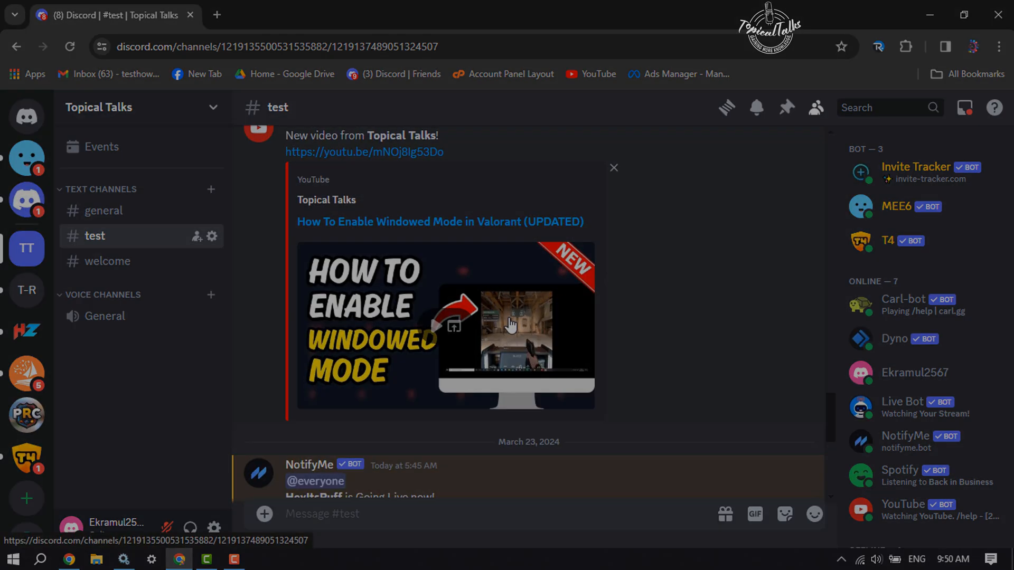